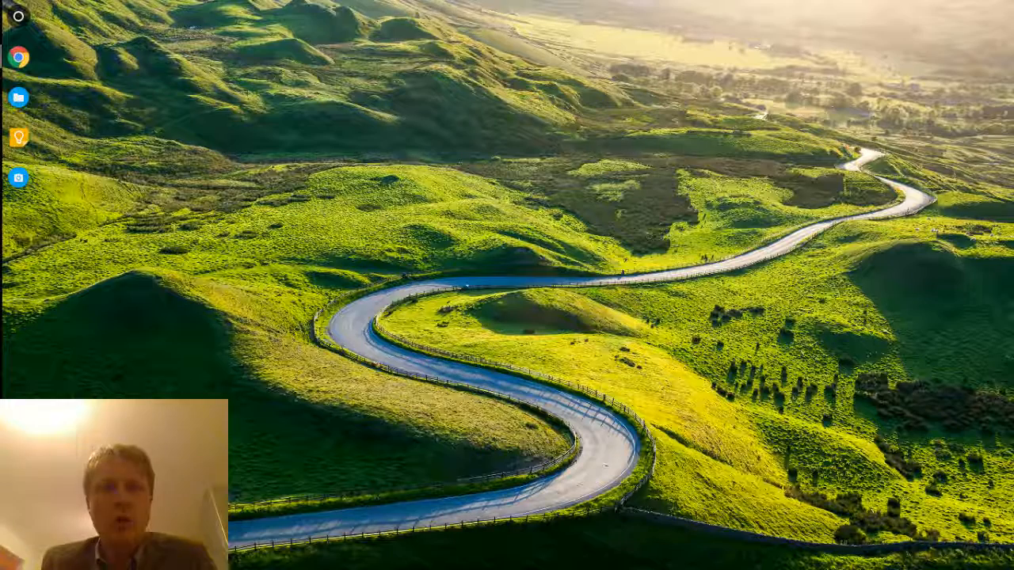
Open Chrome from the shelf onto the Chrome Web Store extensions page.
click(18, 58)
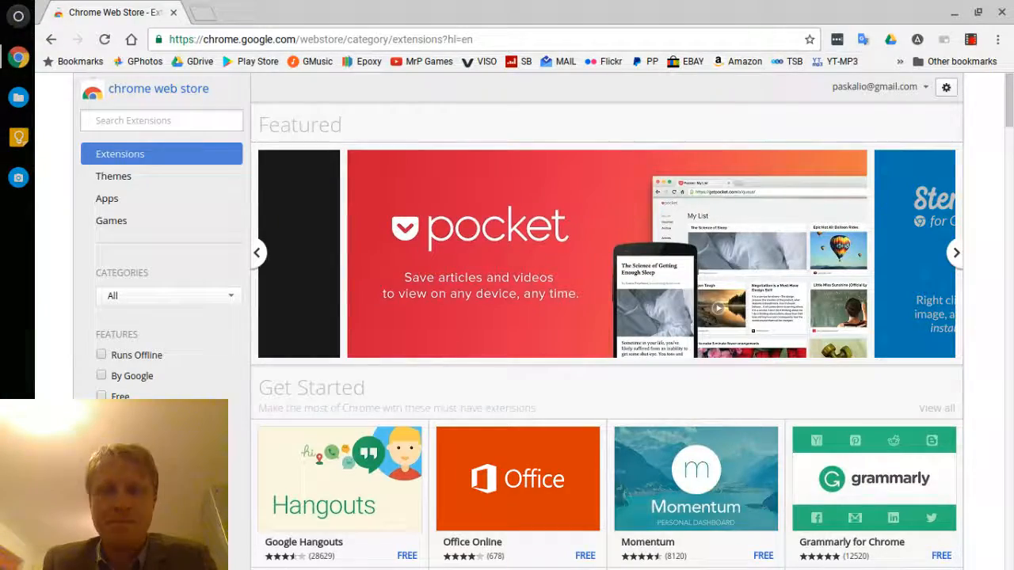
Search the Chrome Web Store for 'js torrent' to reach the installed JSTorrent listing.
click(161, 120)
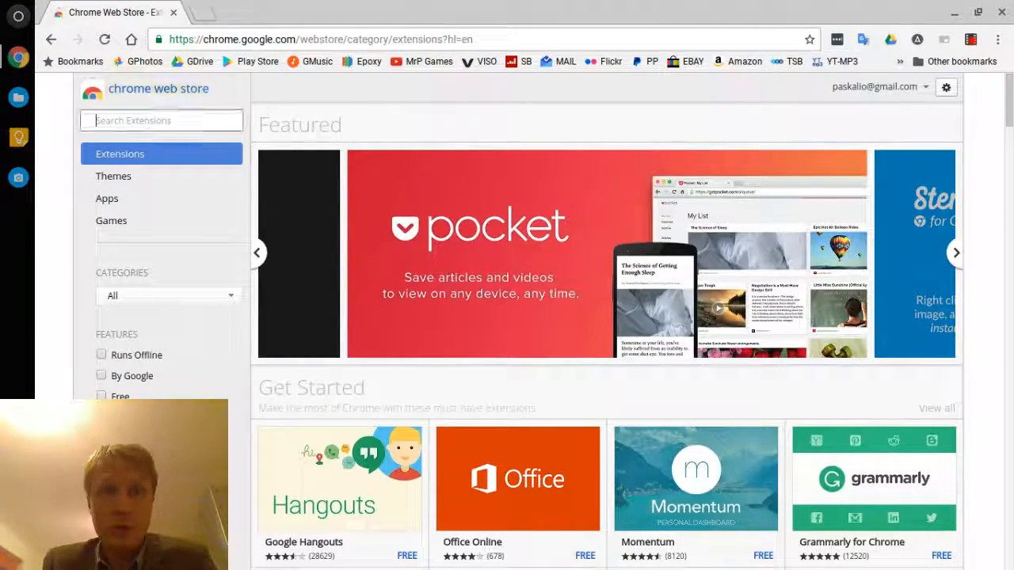
text(js toreen)
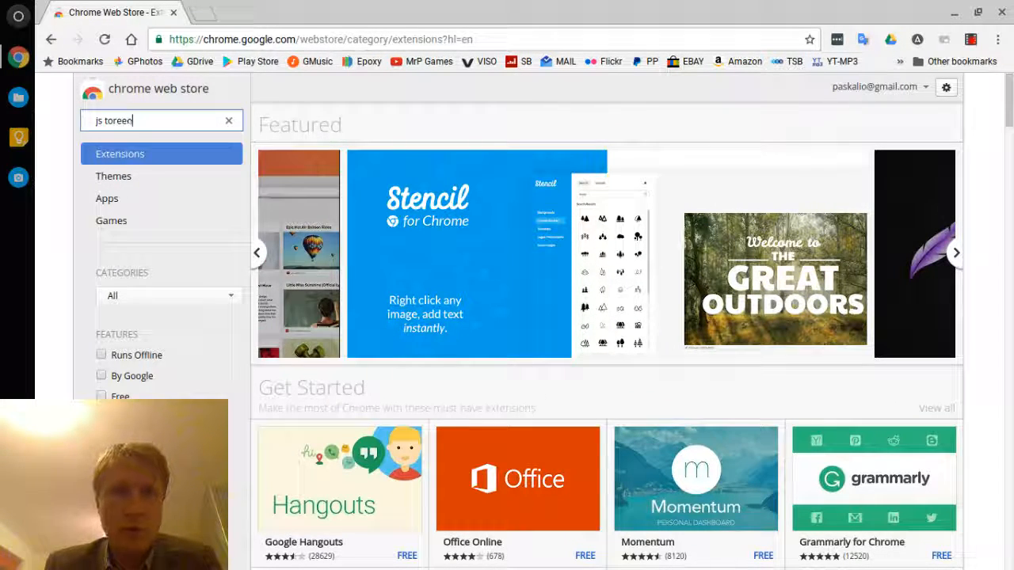
key(Backspace)
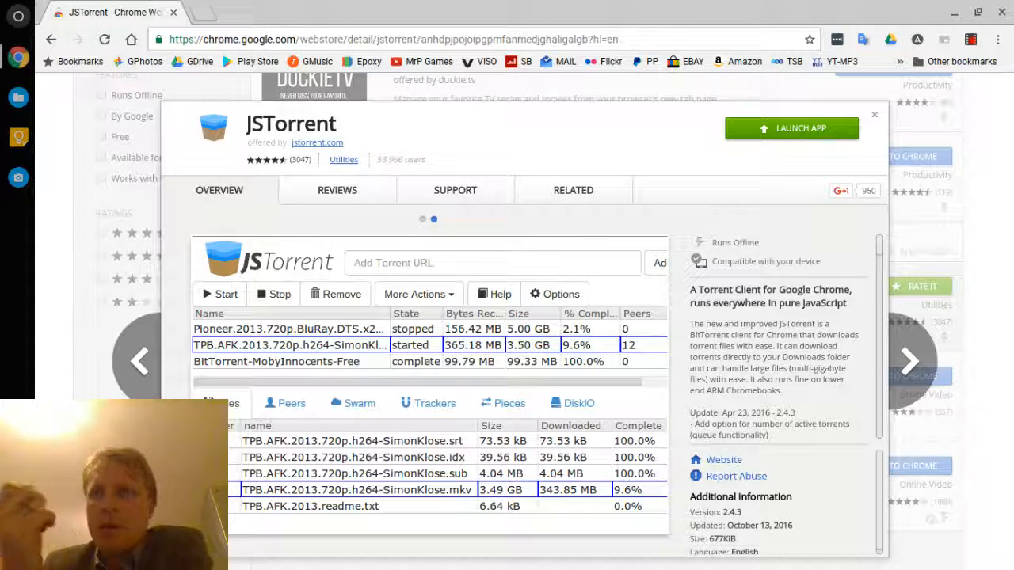
Launch the installed JSTorrent app from its store page.
click(291, 403)
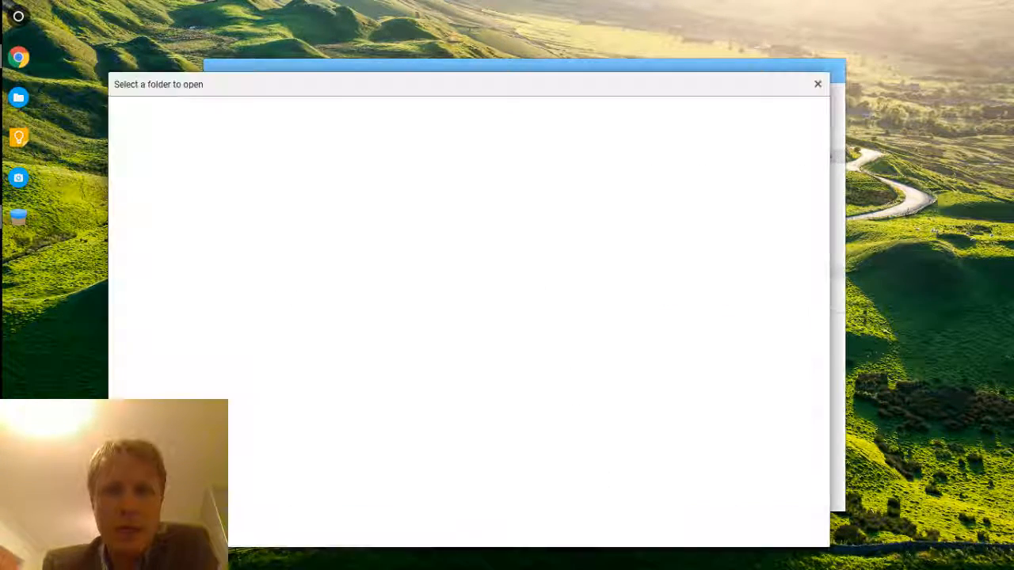
In JSTorrent's App Settings, choose the UNTITLED SD card as the download folder.
click(817, 84)
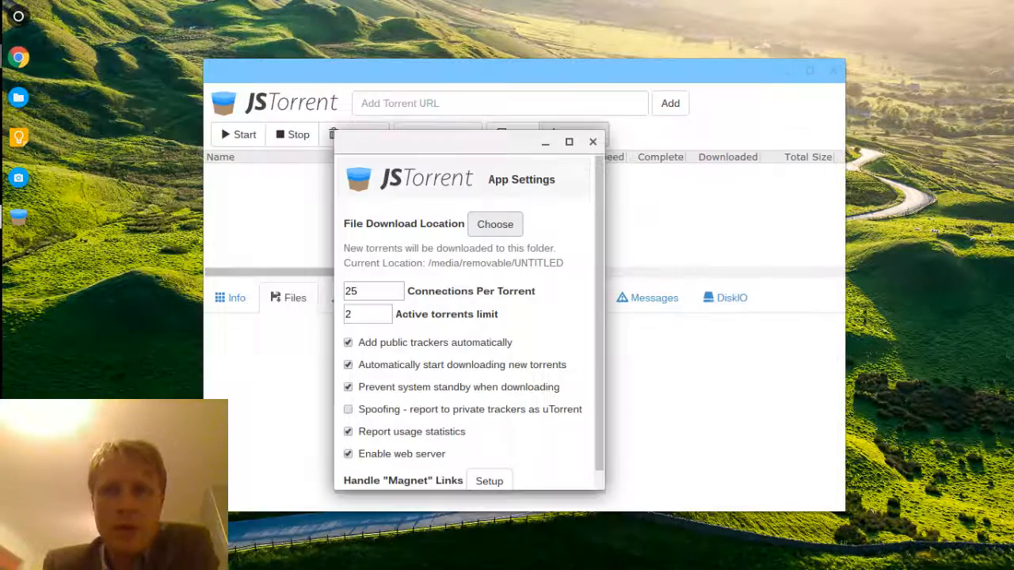
click(494, 225)
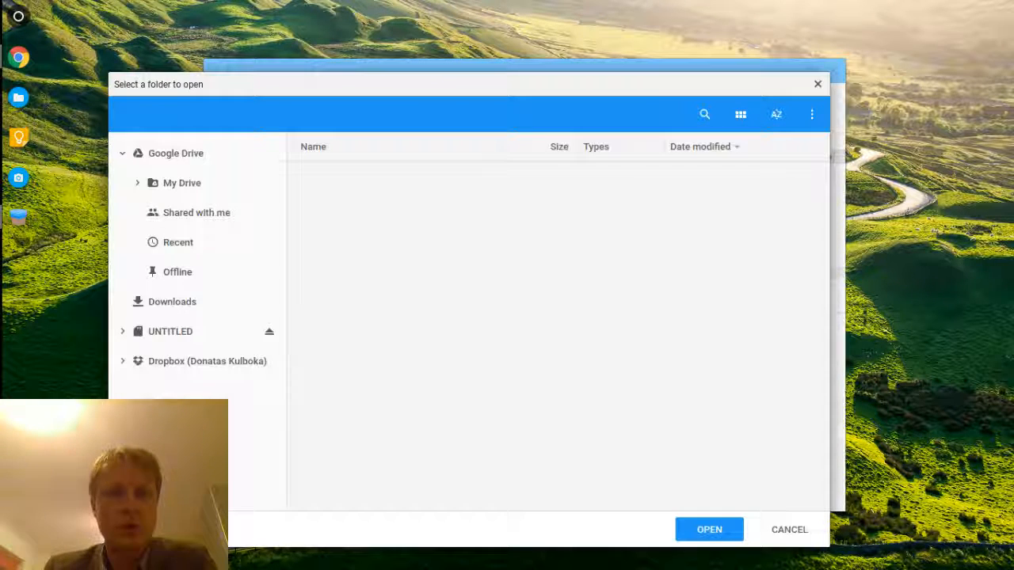
click(168, 331)
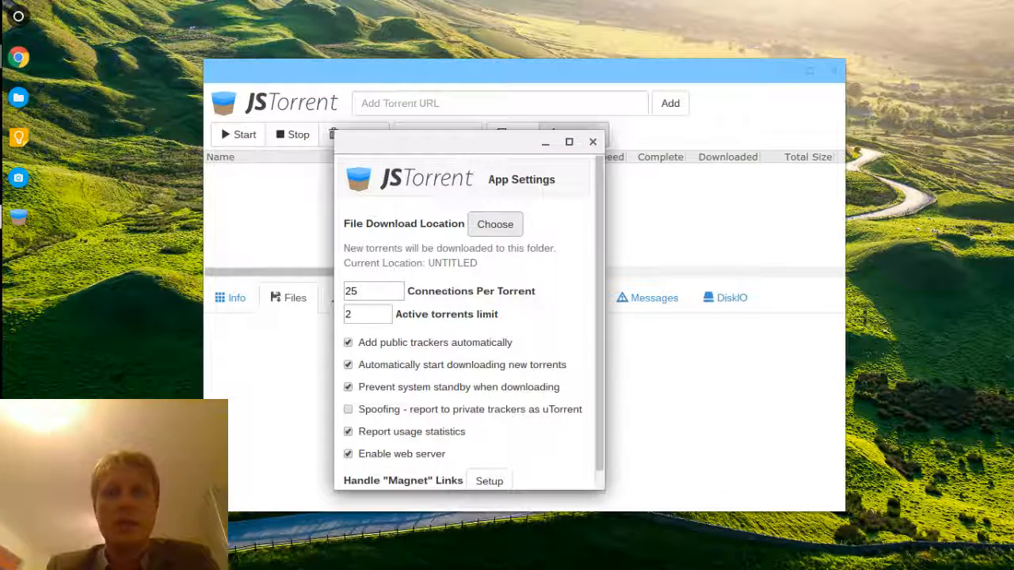
Close JSTorrent's App Settings to return to the main window.
click(592, 141)
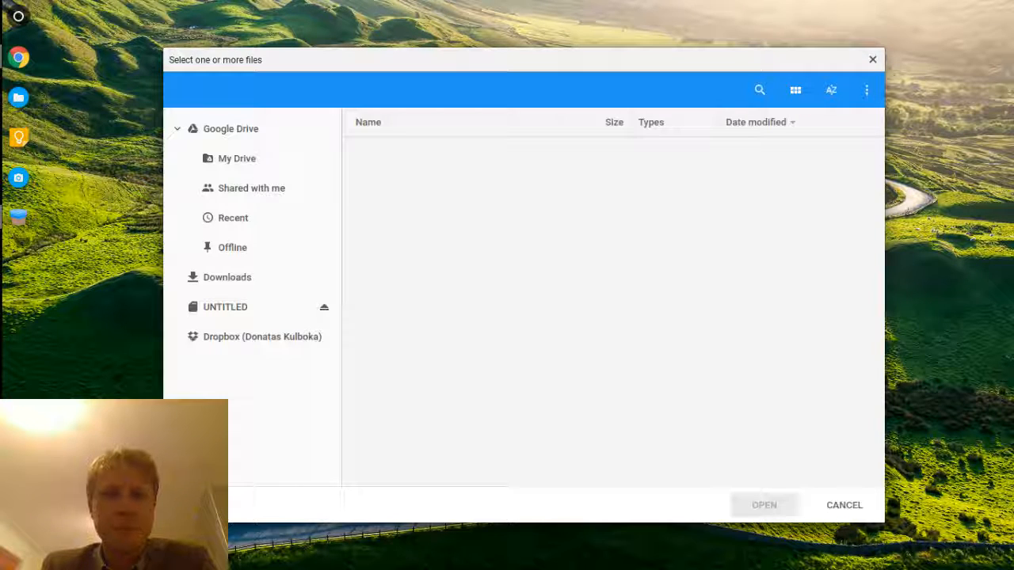
Select the TORRENT file on the UNTITLED SD card and open it.
click(225, 307)
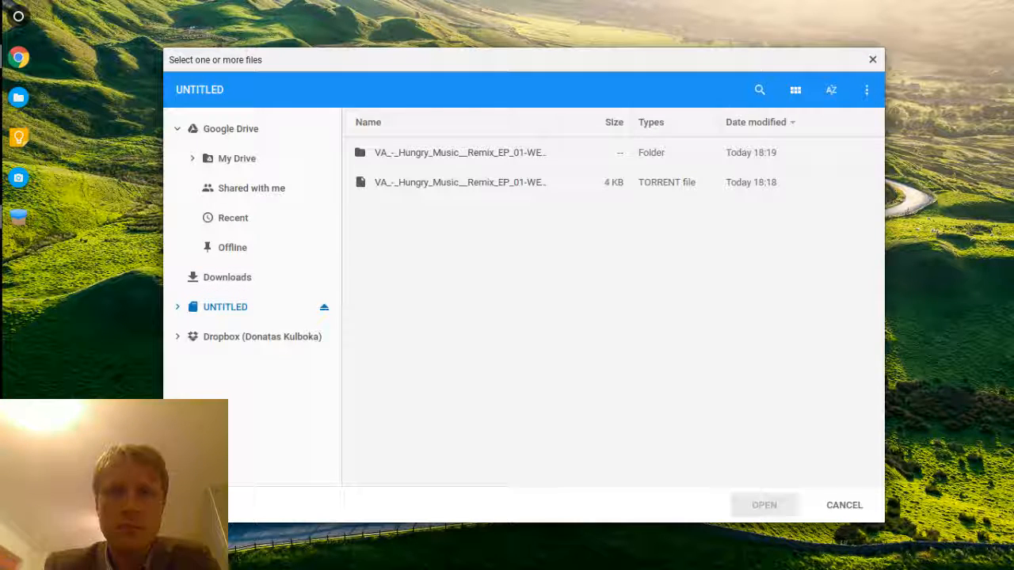
click(460, 182)
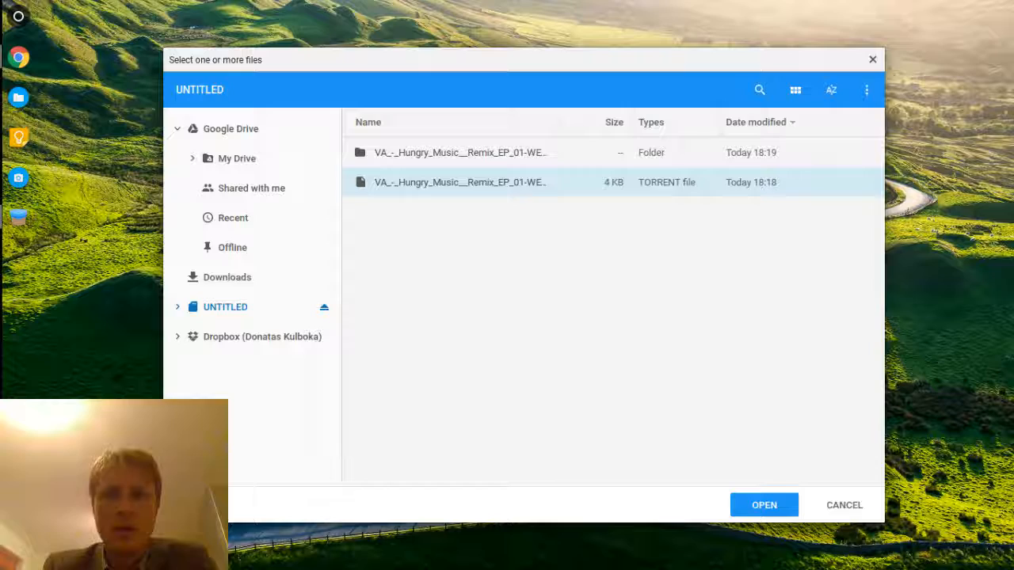
click(763, 505)
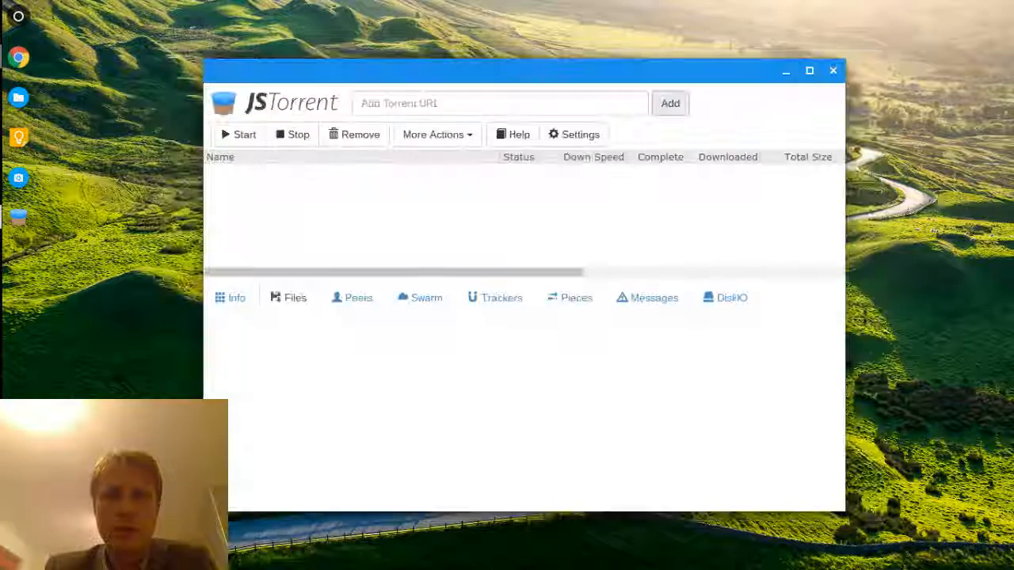